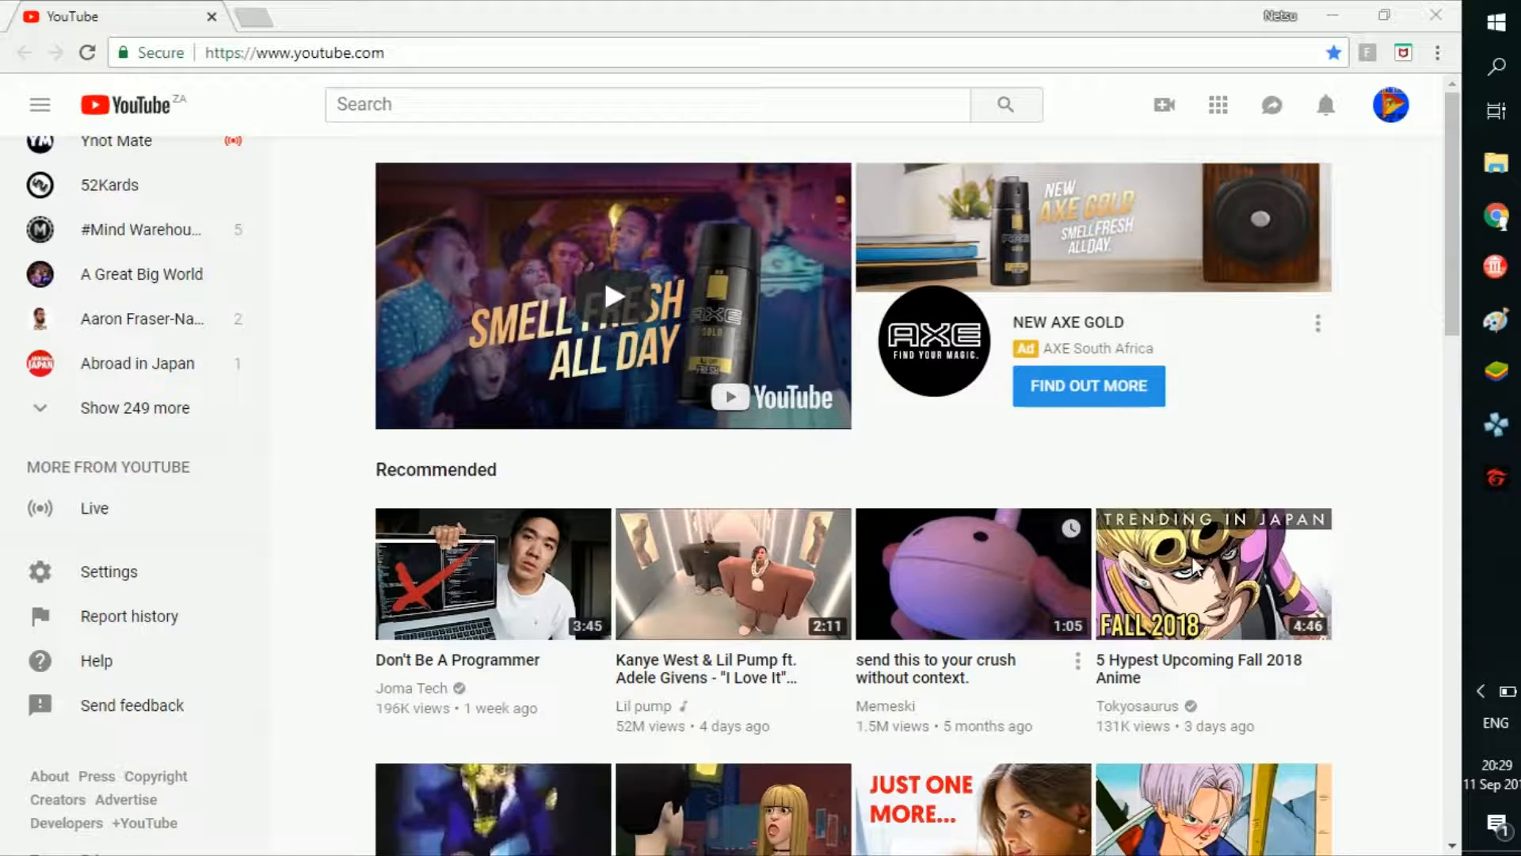
pyautogui.moveTo(1395, 456)
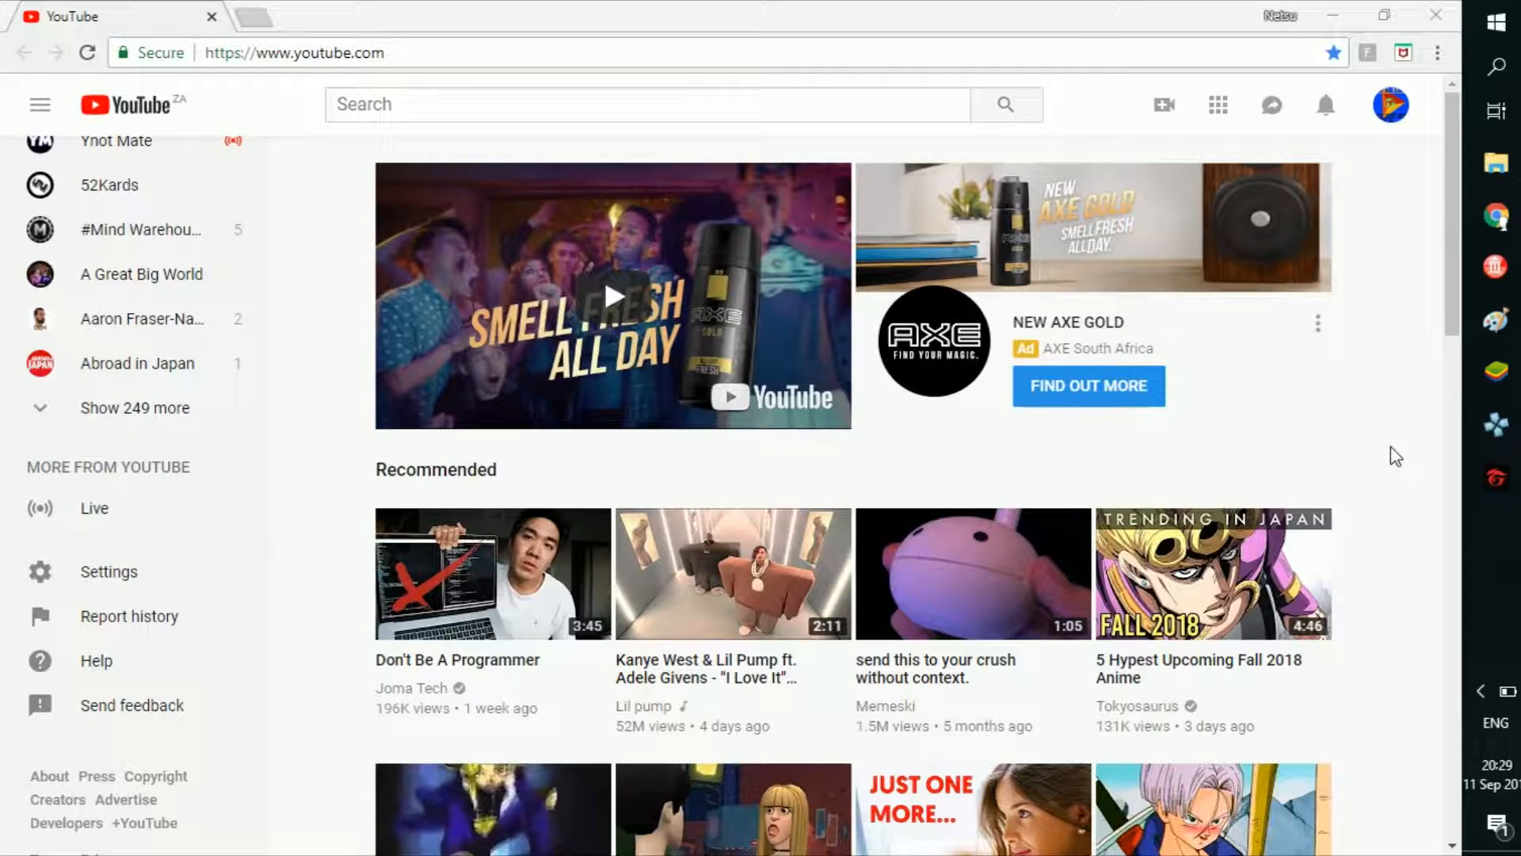
pyautogui.moveTo(609, 532)
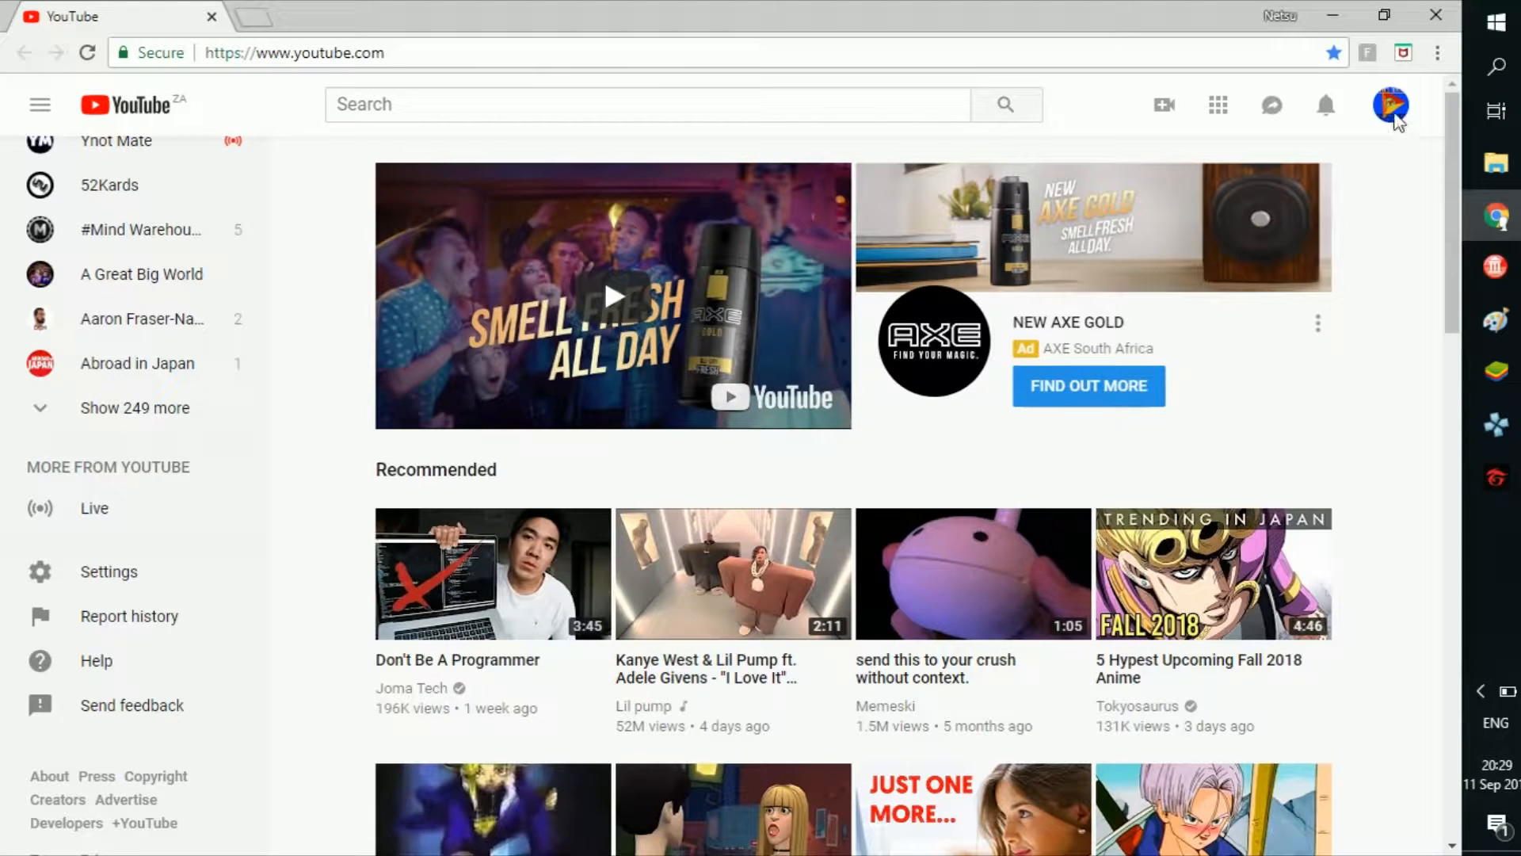
# Open the account menu from the profile avatar on the YouTube home page
pyautogui.click(1391, 104)
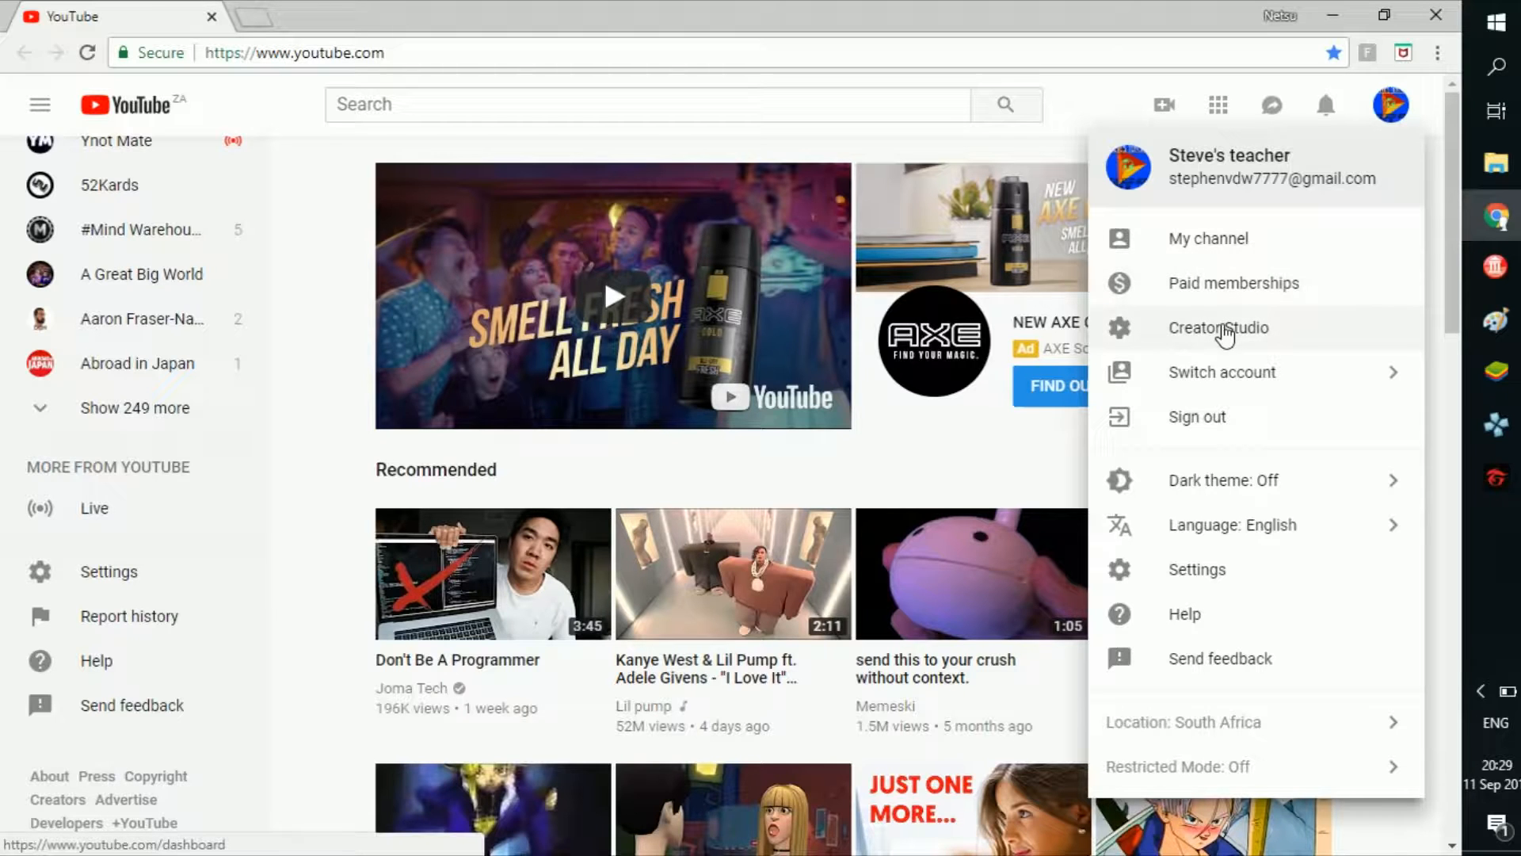
pyautogui.moveTo(1219, 333)
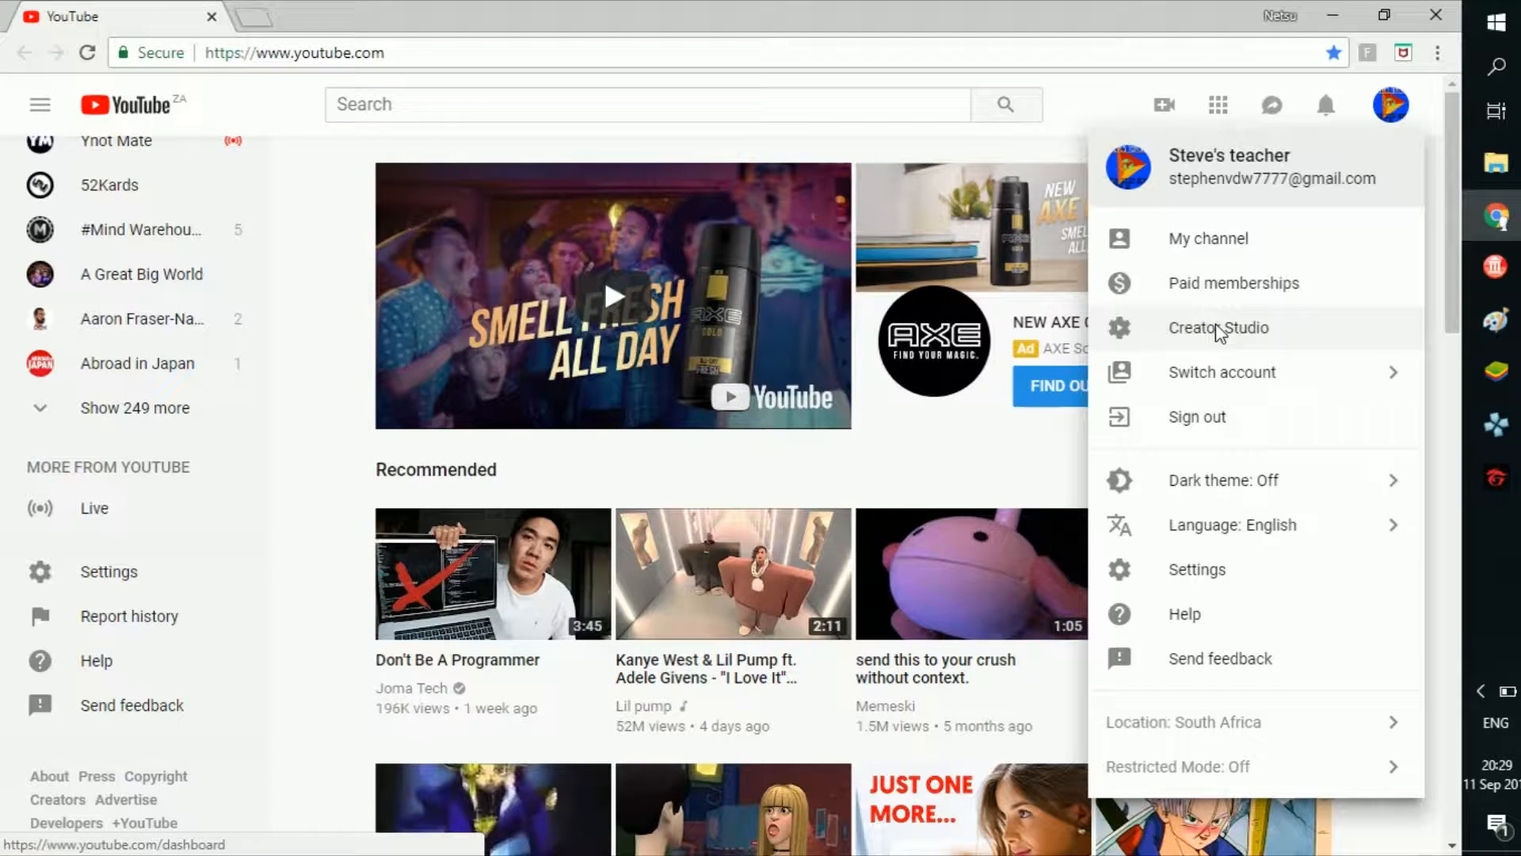
# Go to Creator Studio Analytics and view the Cards report by card type
pyautogui.click(1218, 328)
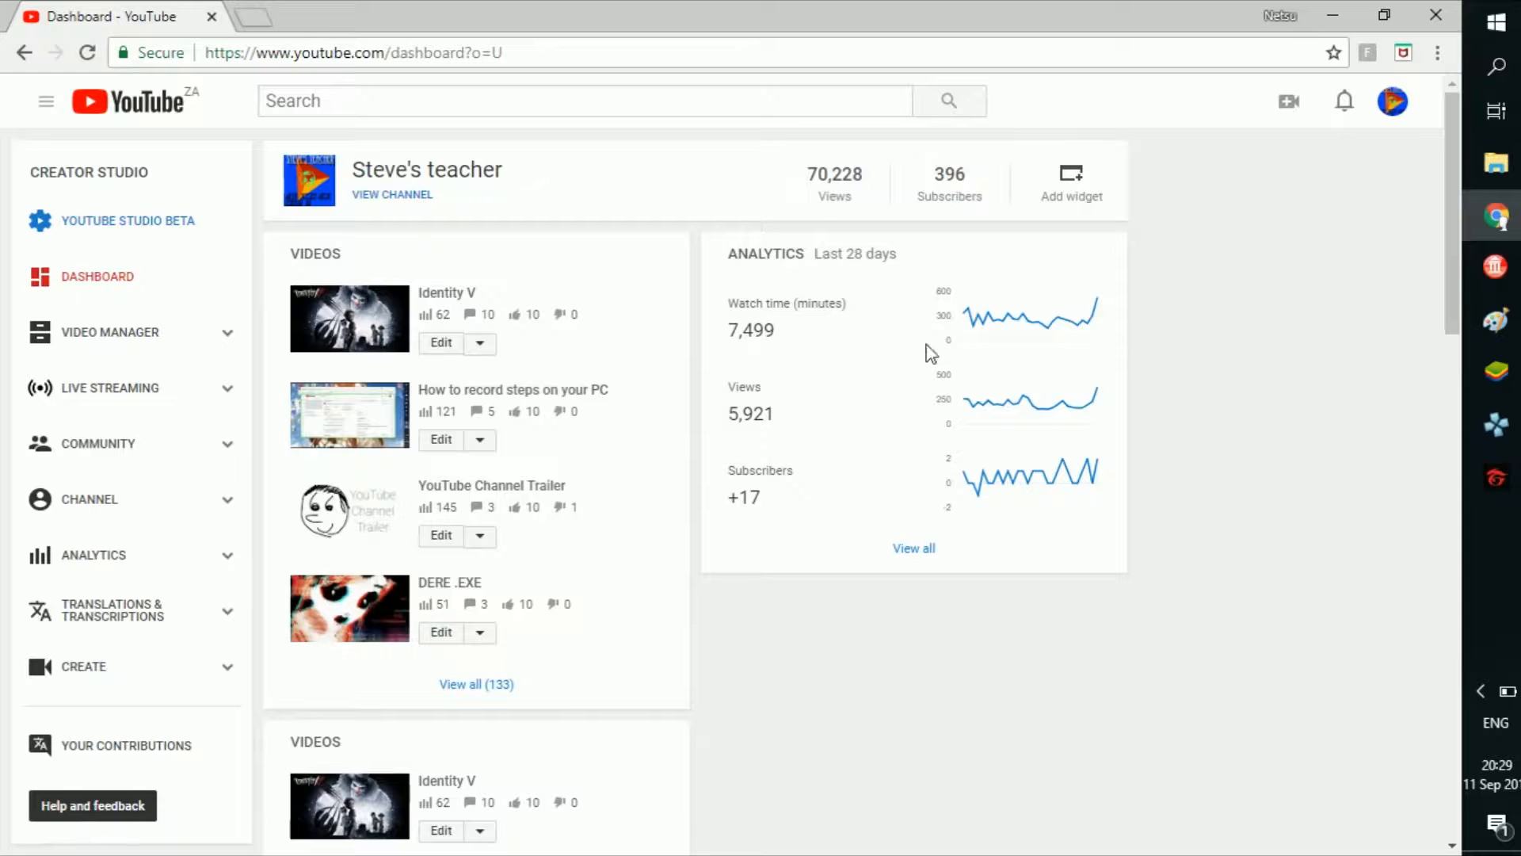
pyautogui.moveTo(236, 561)
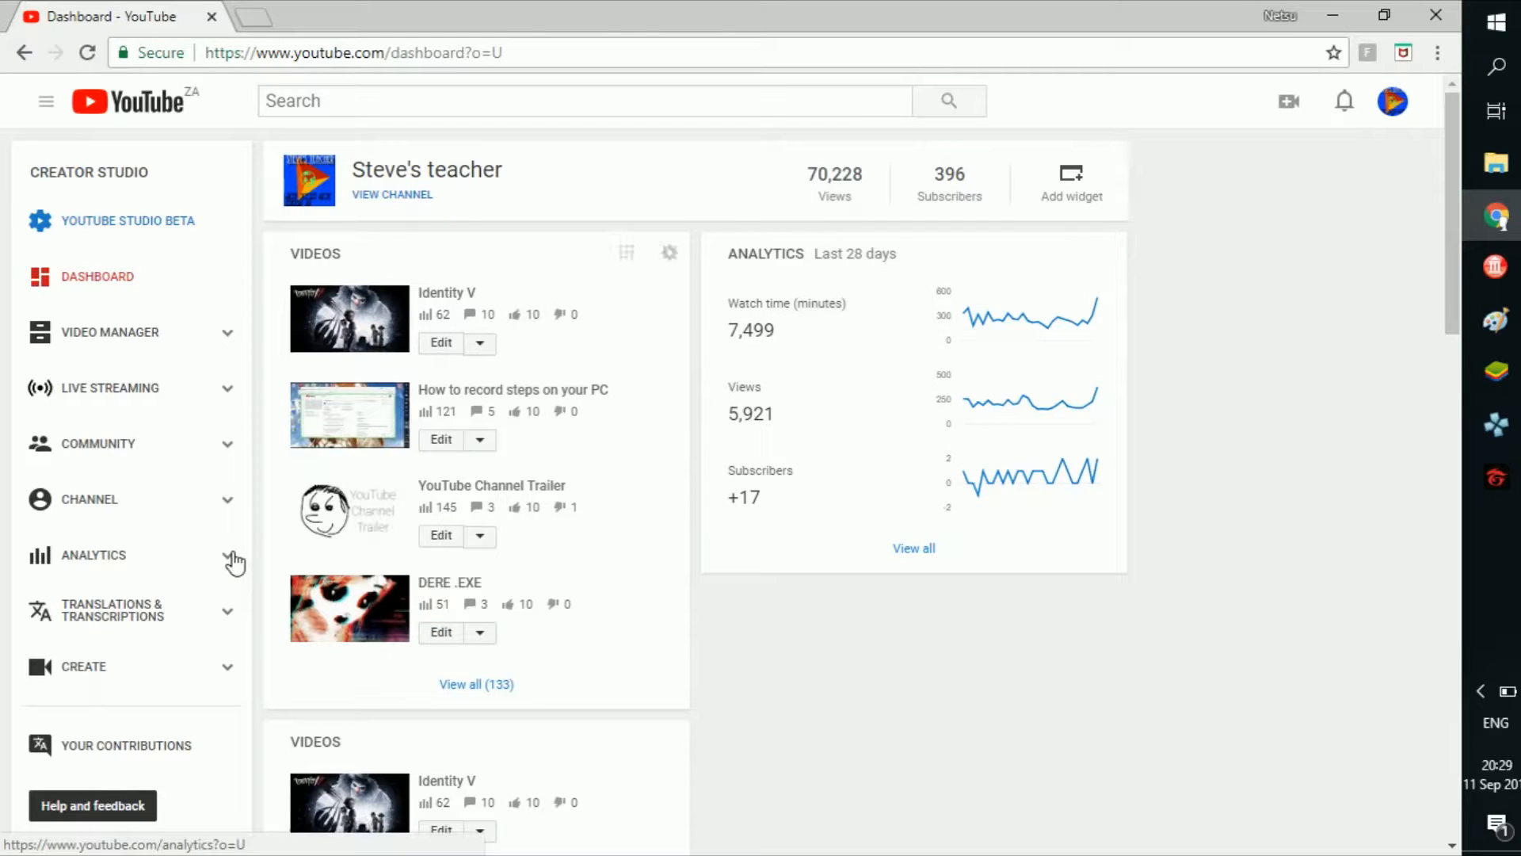
pyautogui.click(93, 555)
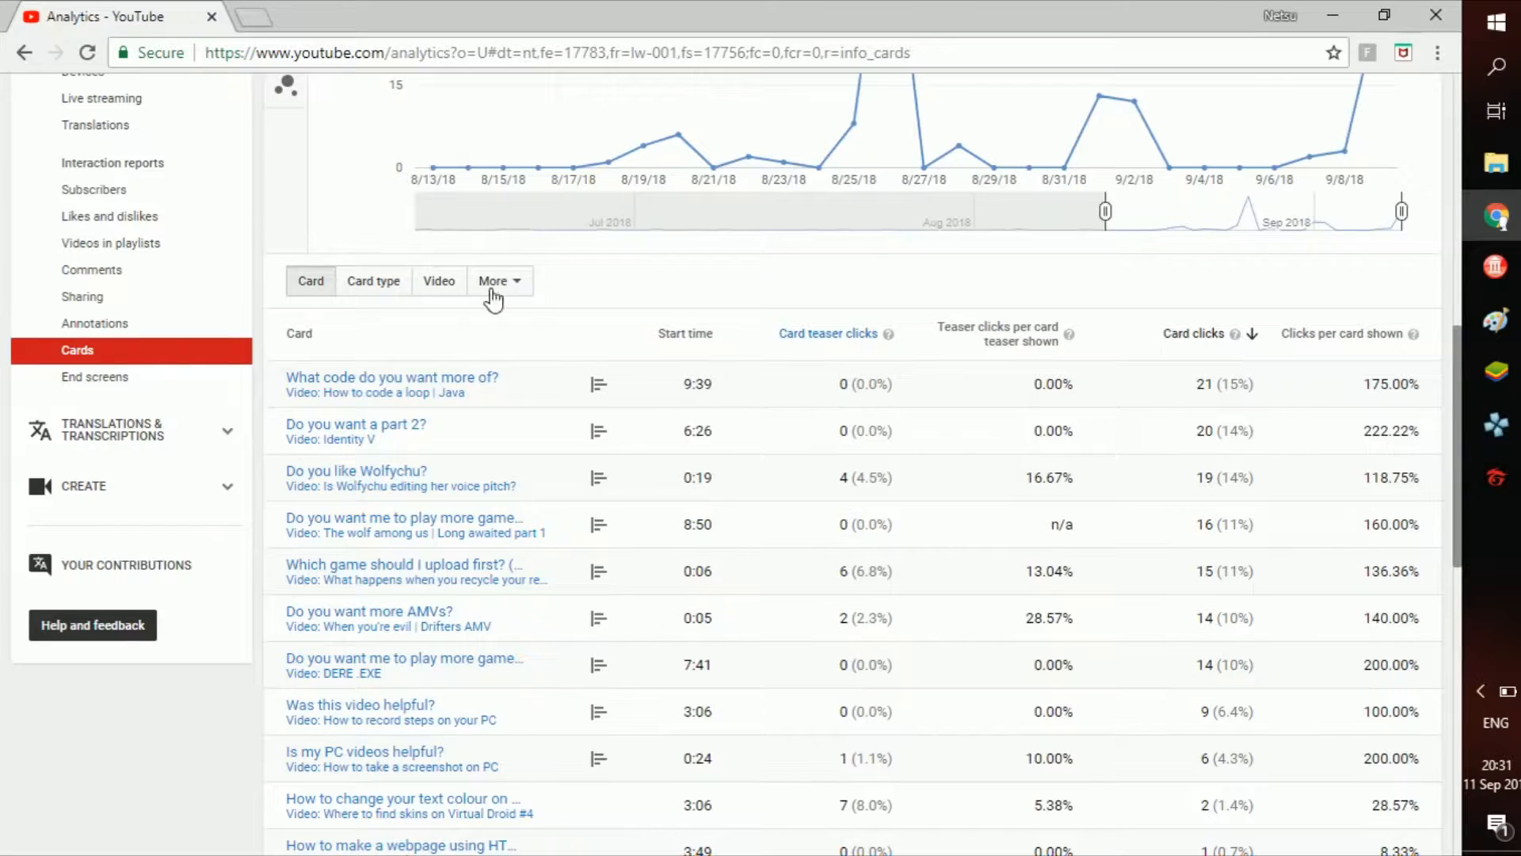
pyautogui.click(373, 281)
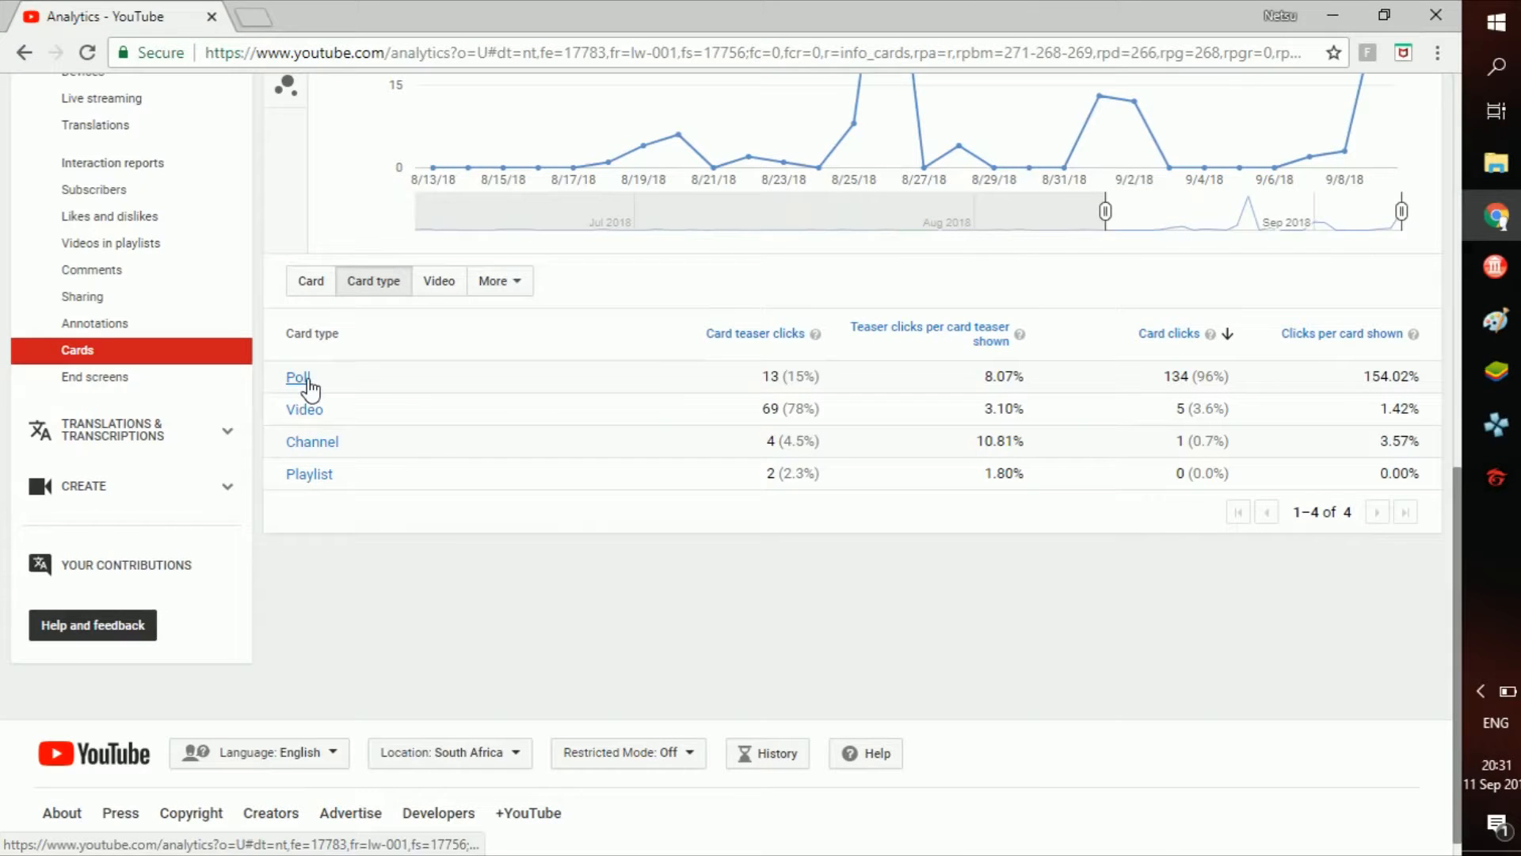
# Drill into the Poll card type to list the individual poll cards
pyautogui.click(298, 377)
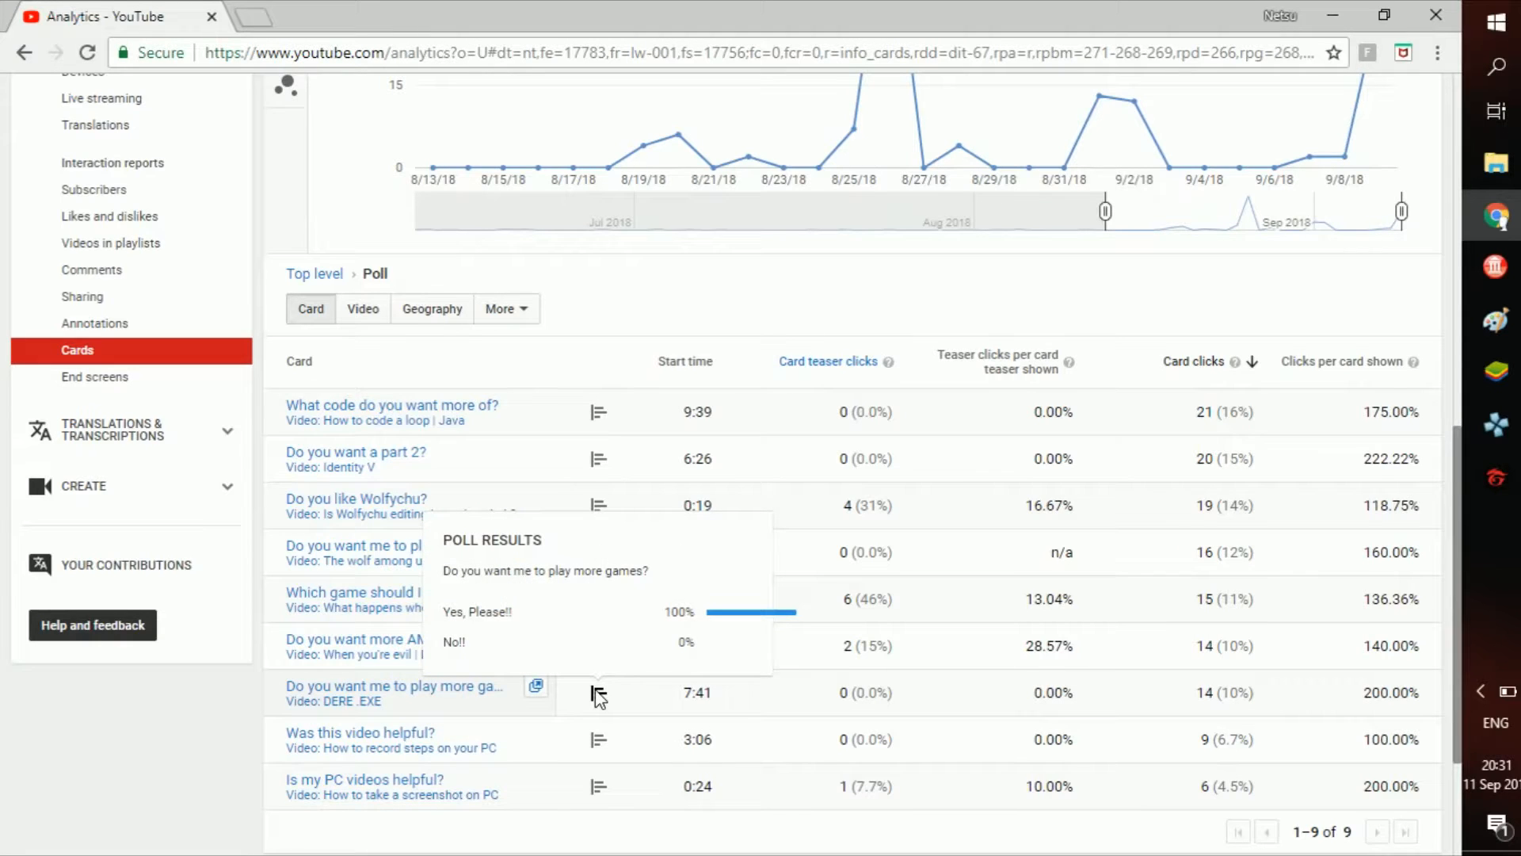
pyautogui.moveTo(599, 645)
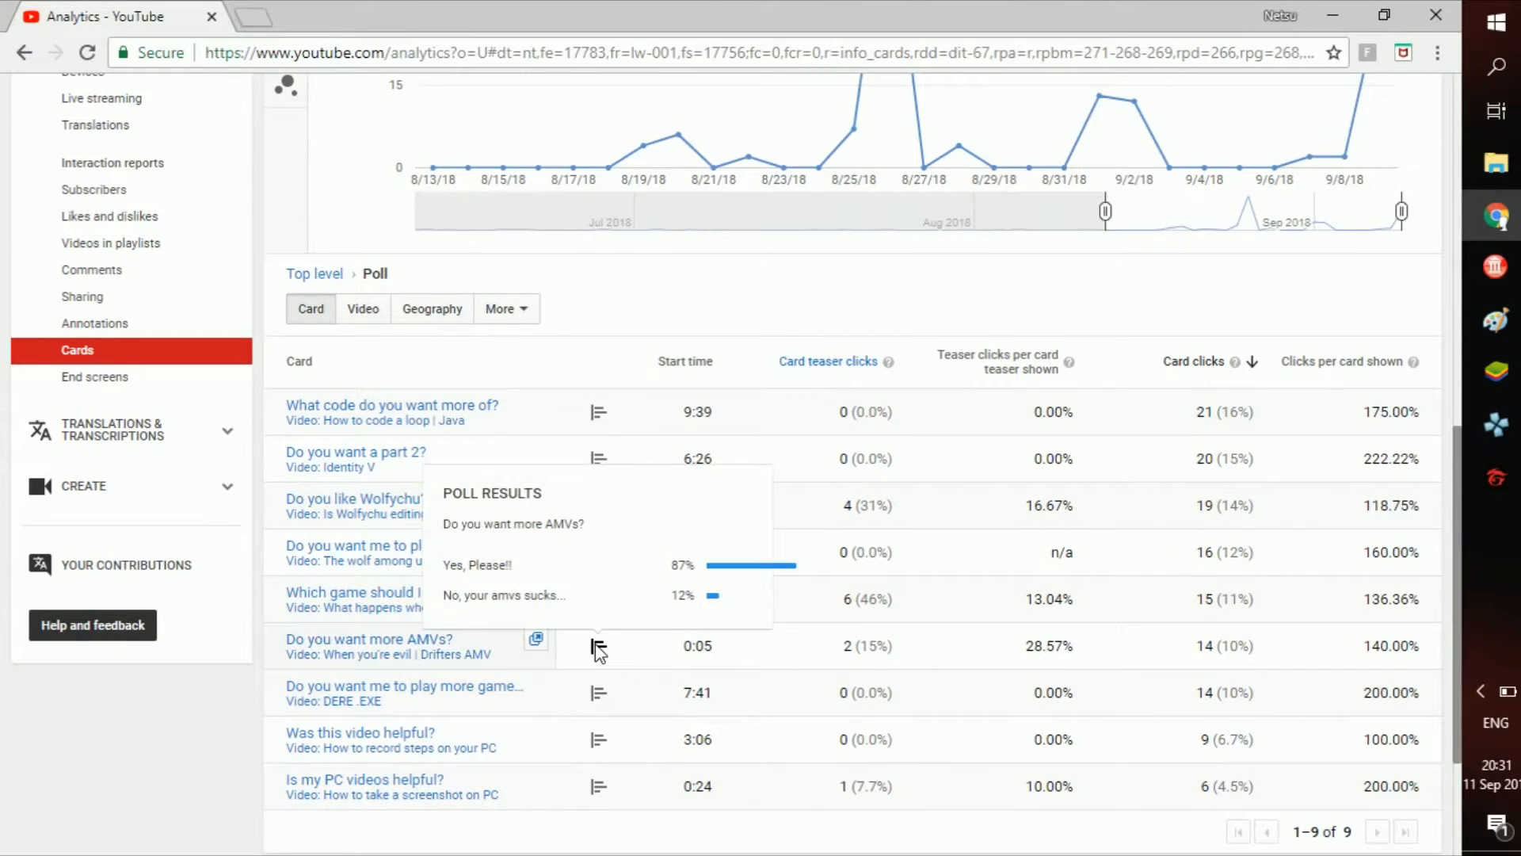
pyautogui.moveTo(601, 609)
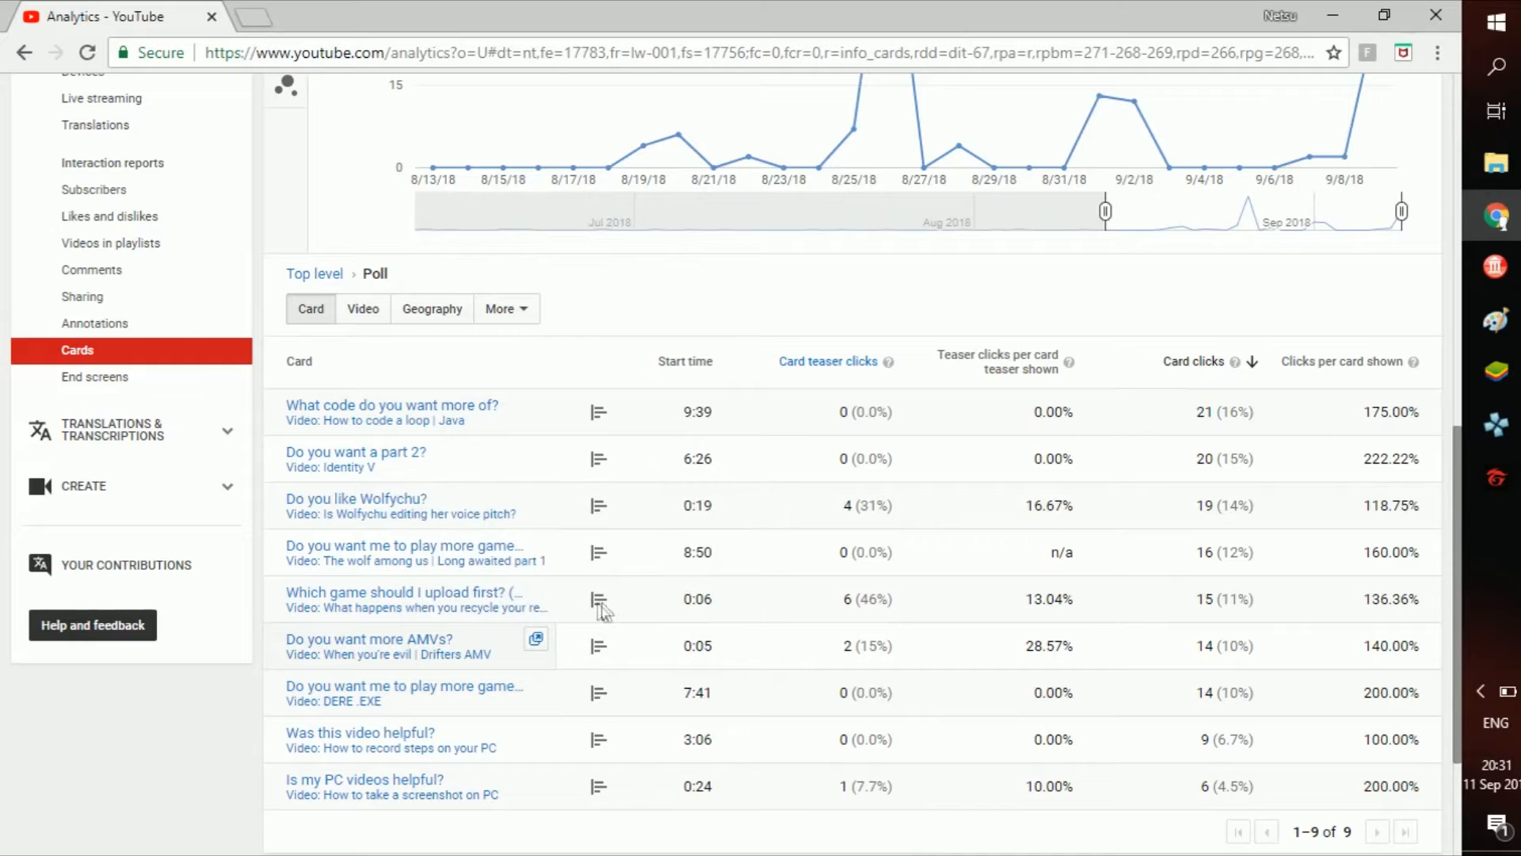